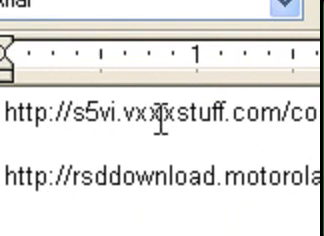
Scroll along the waveform to review the selected portion of the song for trimming
scroll("right", 3)
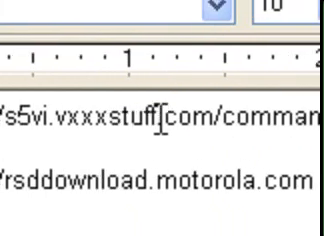
scroll("right", 3)
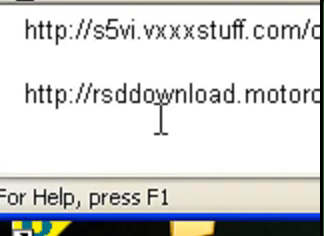
scroll("right", 3)
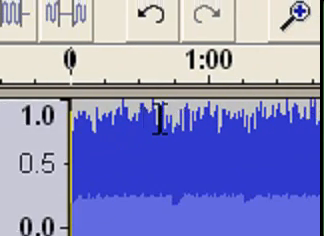
scroll("right", 3)
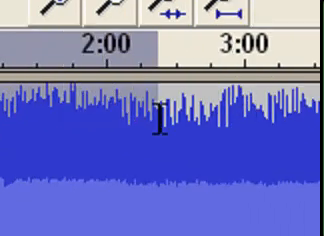
scroll("right", 3)
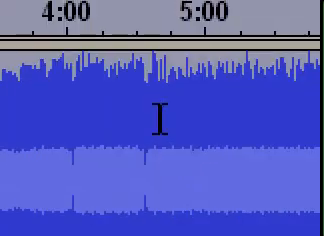
scroll("left", 3)
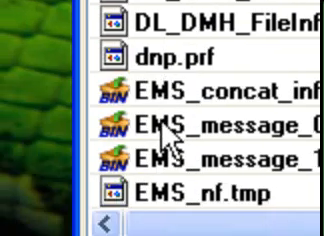
Scroll the phone file list past the EMS and MyToneDB files toward the ringtone folder
scroll("down", 3)
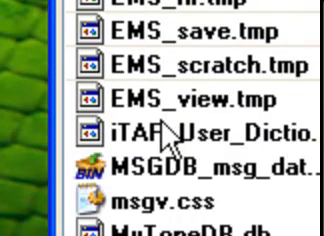
scroll("down", 3)
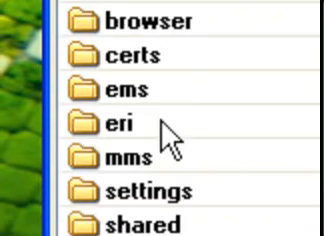
Scroll through the phone's folder list showing browser, certs, ems, mms, settings and shared
scroll("down", 3)
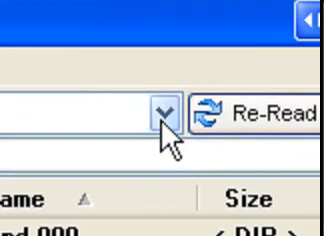
Switch the panel to the local drive and scroll to the music folder of MP3 songs
left_click(160, 112)
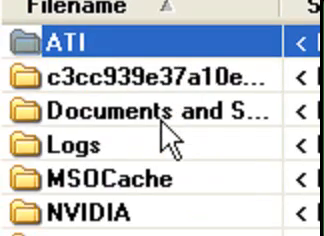
scroll("down", 3)
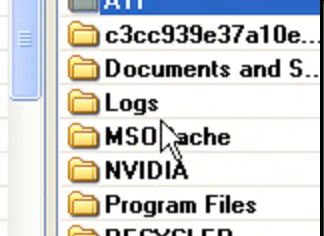
scroll("down", 3)
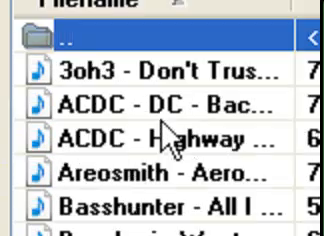
scroll("down", 3)
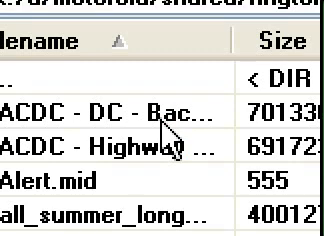
Scroll through the ringtone folder's files, including the ACDC tracks and Alert.mid
scroll("down", 3)
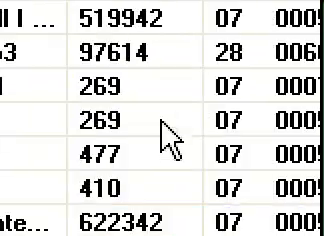
scroll("up", 3)
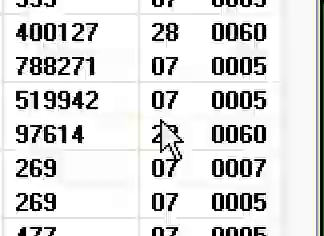